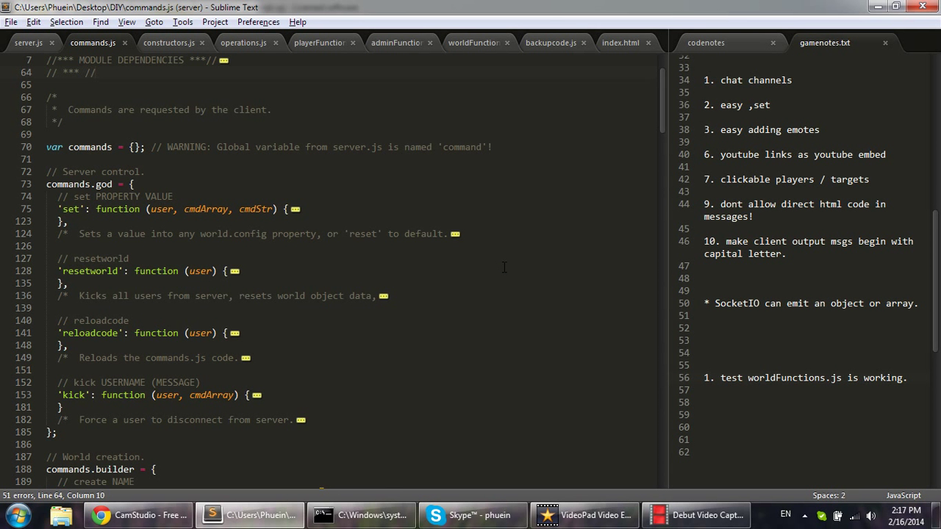
pyautogui.moveTo(230, 241)
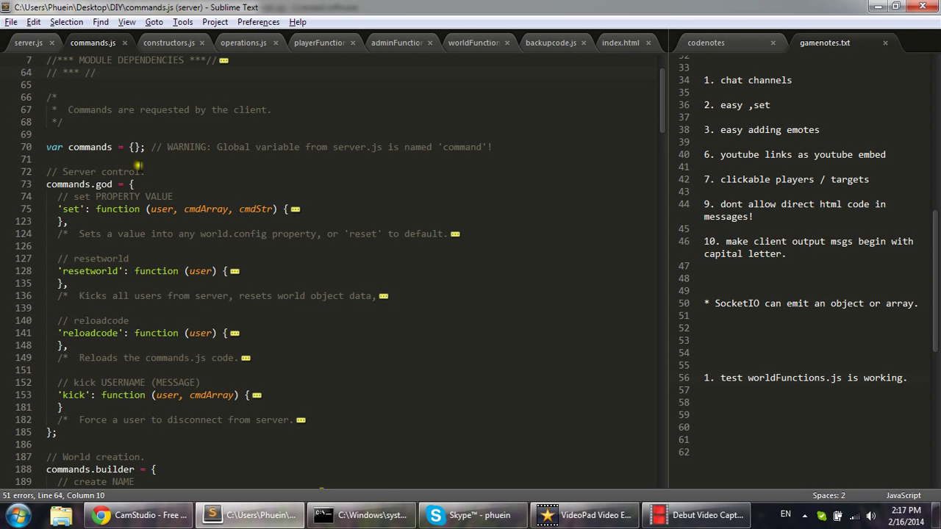
pyautogui.click(46, 159)
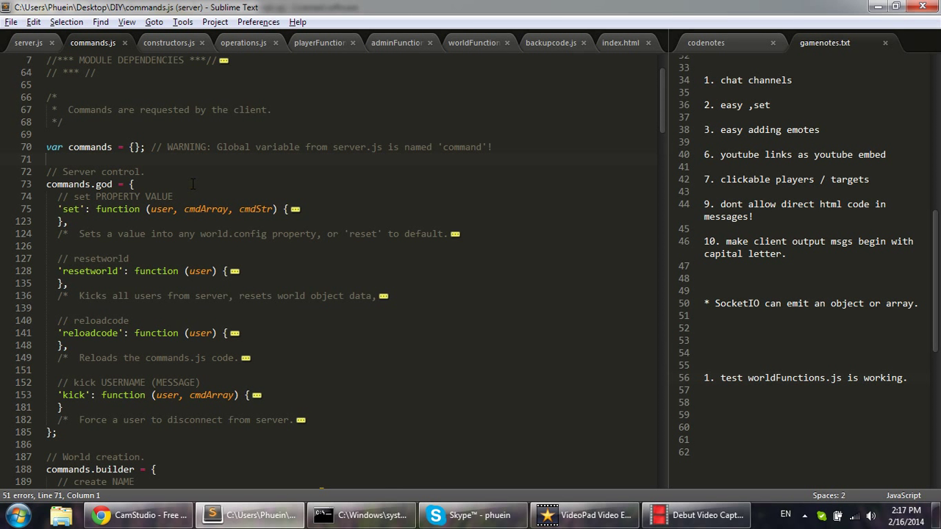
pyautogui.scroll(3)
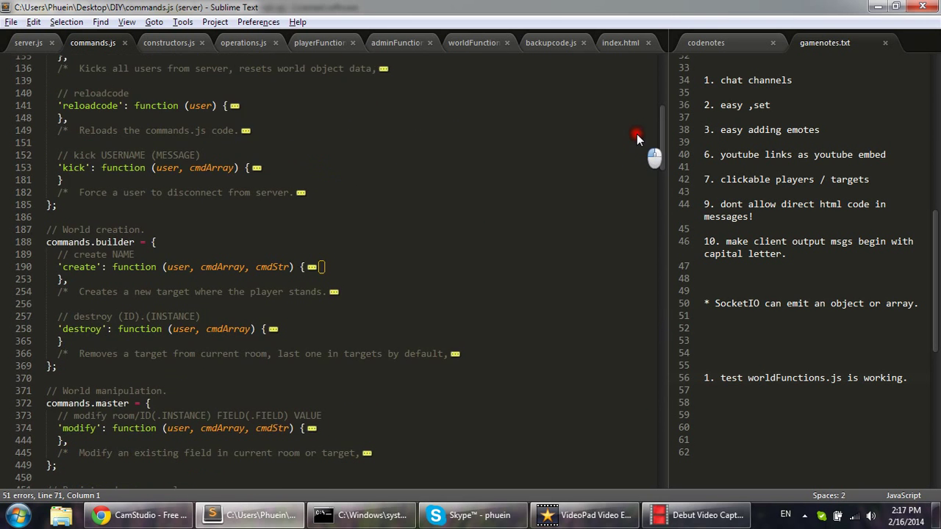
pyautogui.scroll(3)
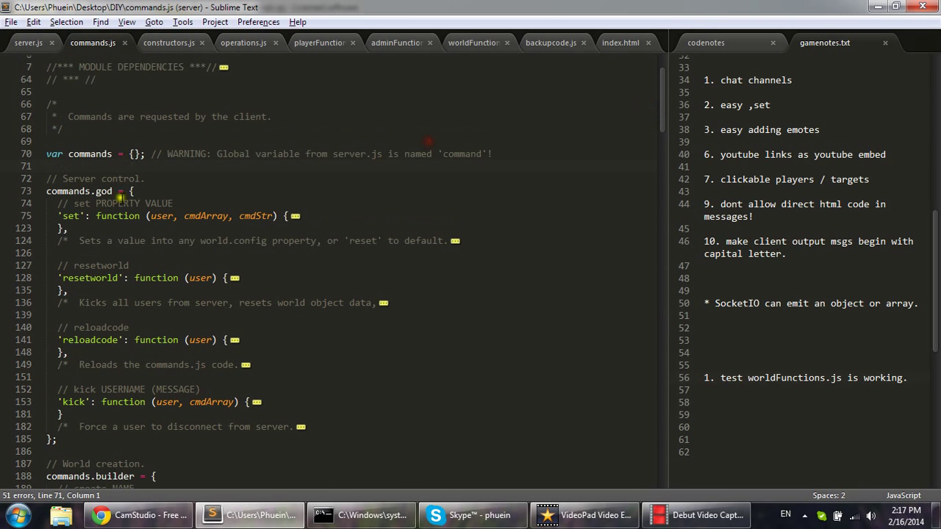
pyautogui.doubleClick(89, 154)
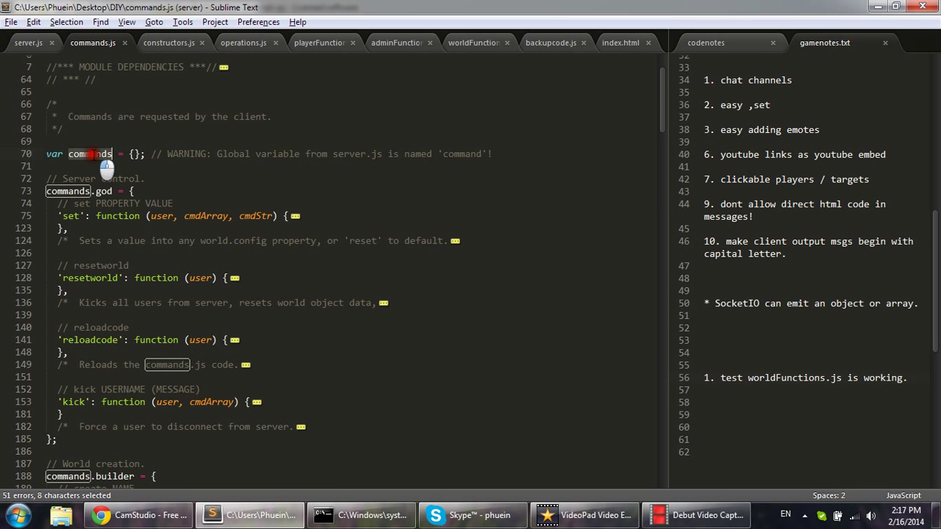
pyautogui.scroll(-3)
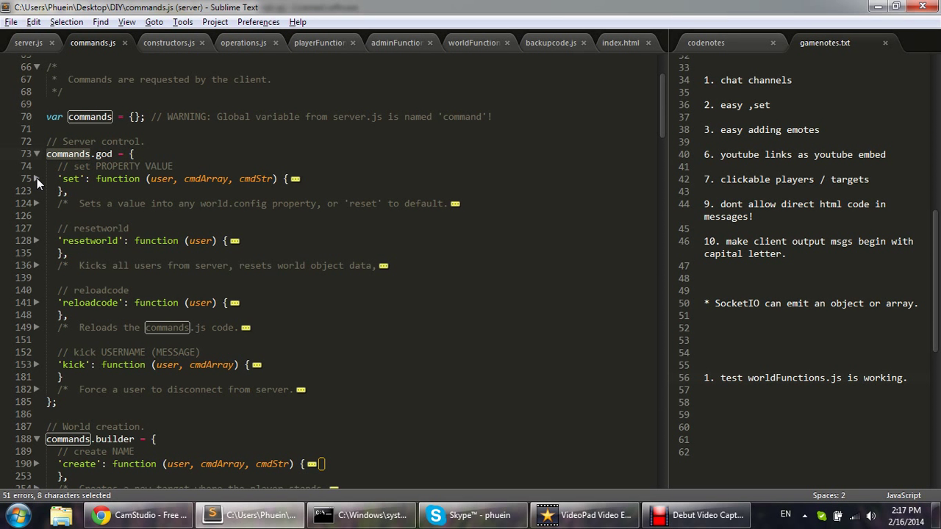
pyautogui.click(36, 179)
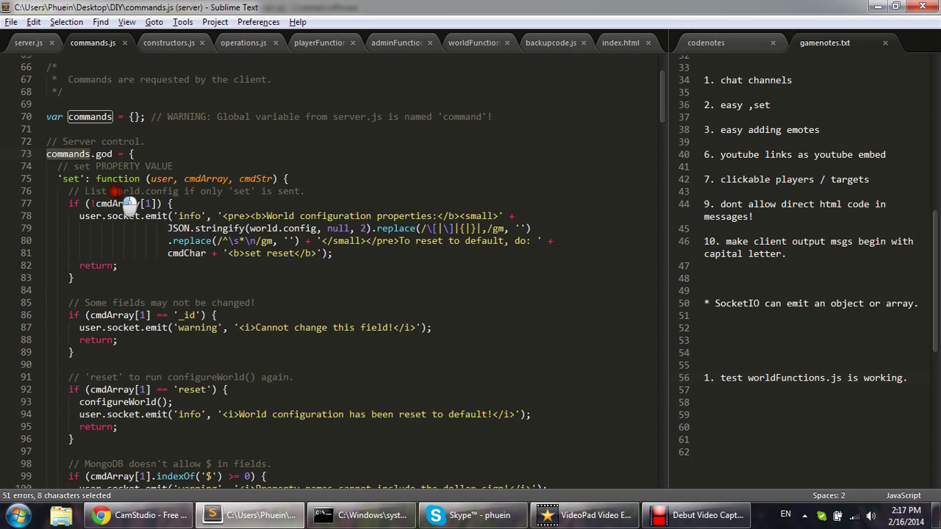
pyautogui.scroll(-3)
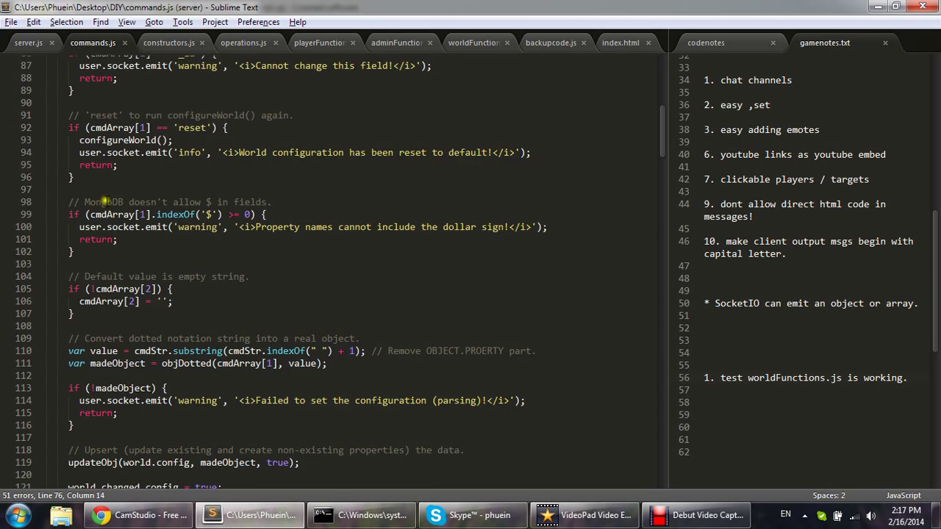
pyautogui.scroll(3)
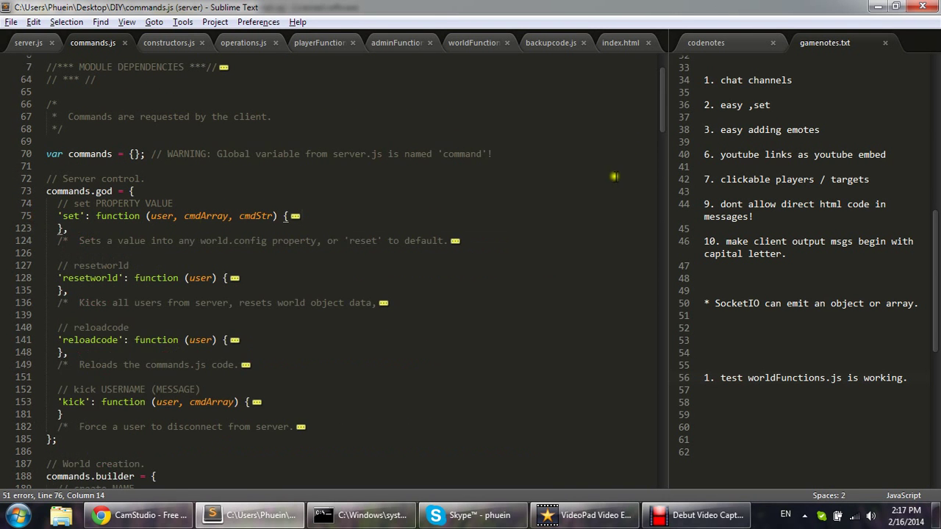
pyautogui.scroll(-3)
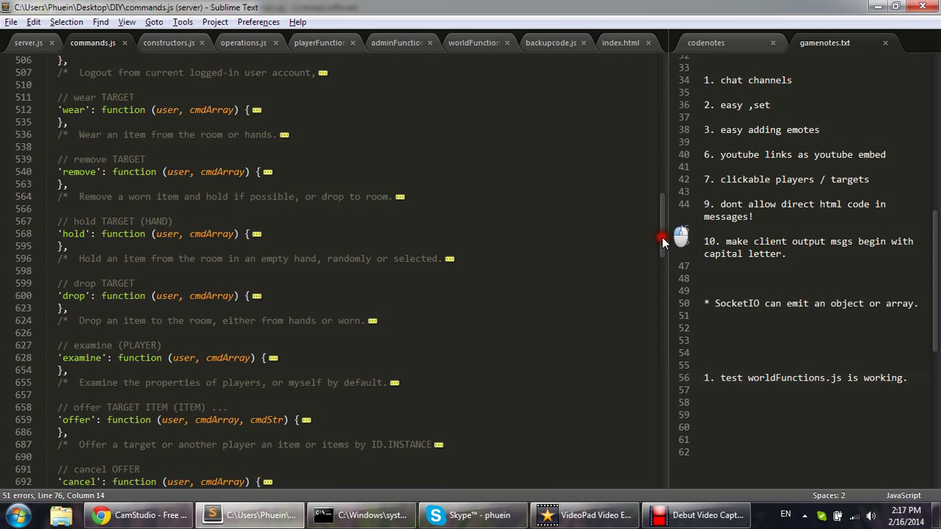
pyautogui.scroll(-3)
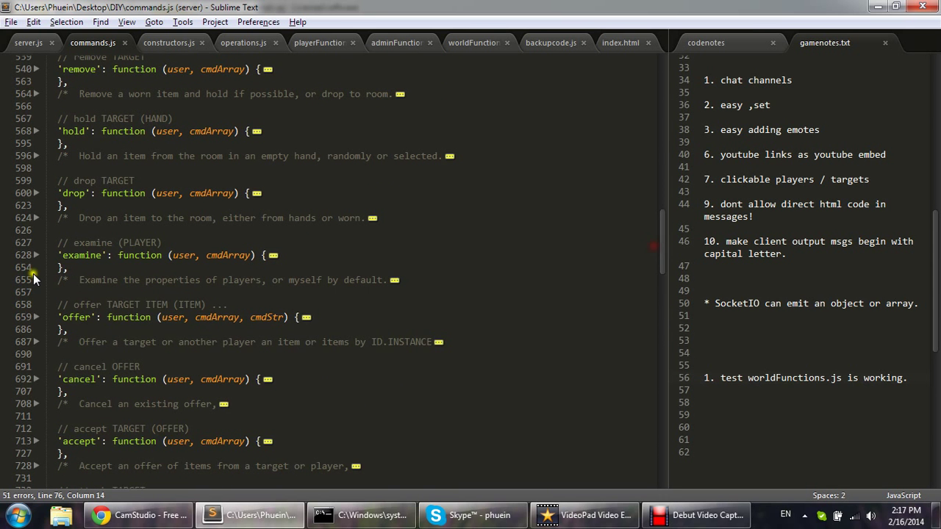
pyautogui.click(36, 255)
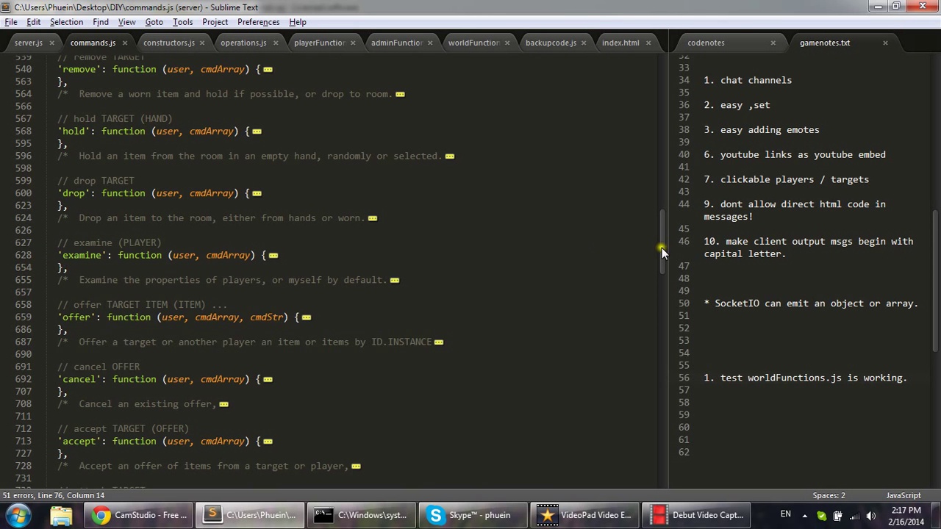
pyautogui.scroll(3)
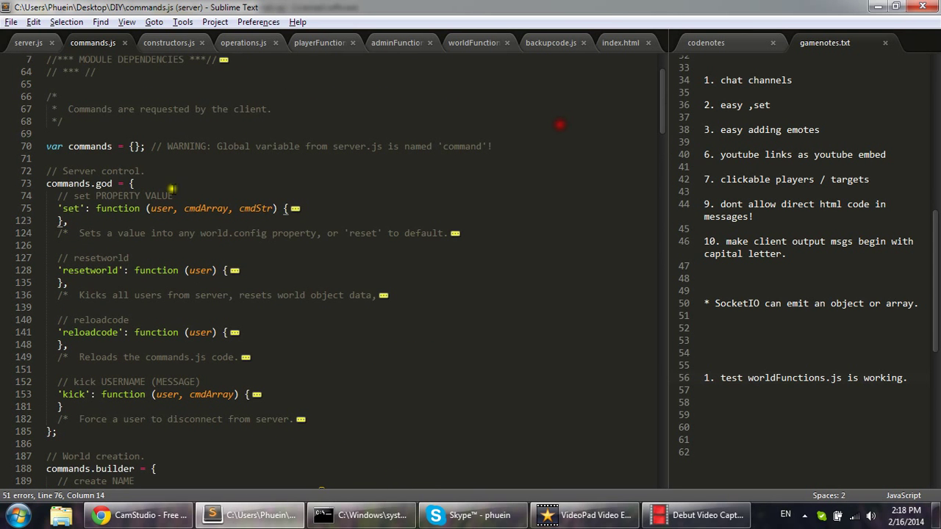
pyautogui.scroll(3)
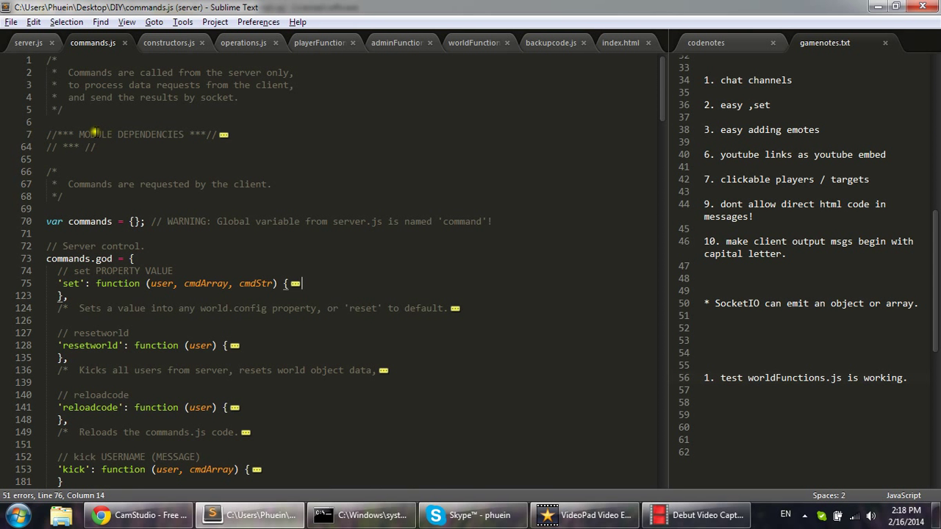
pyautogui.doubleClick(130, 135)
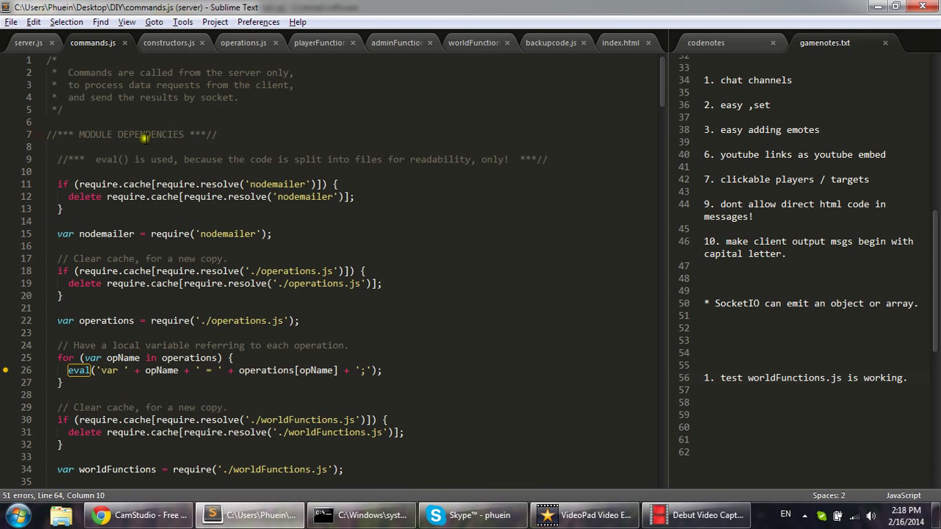
pyautogui.moveTo(177, 309)
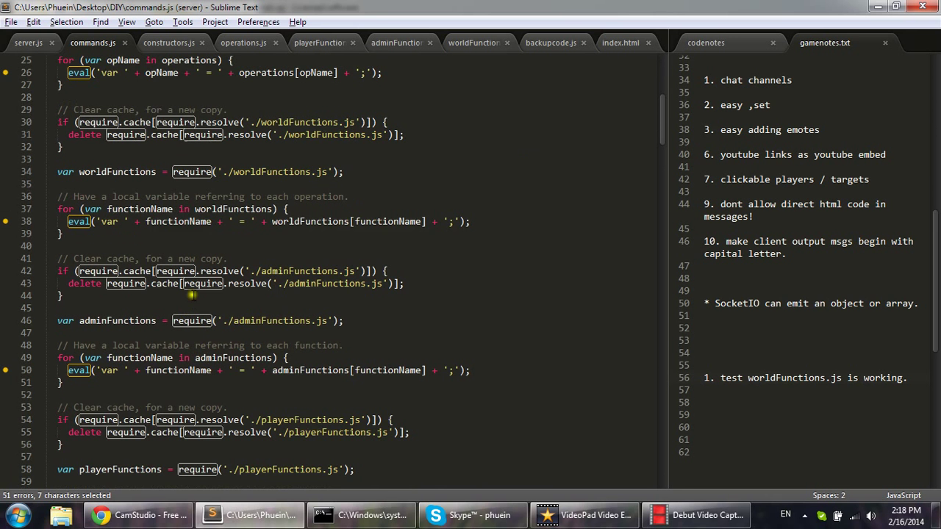
pyautogui.scroll(3)
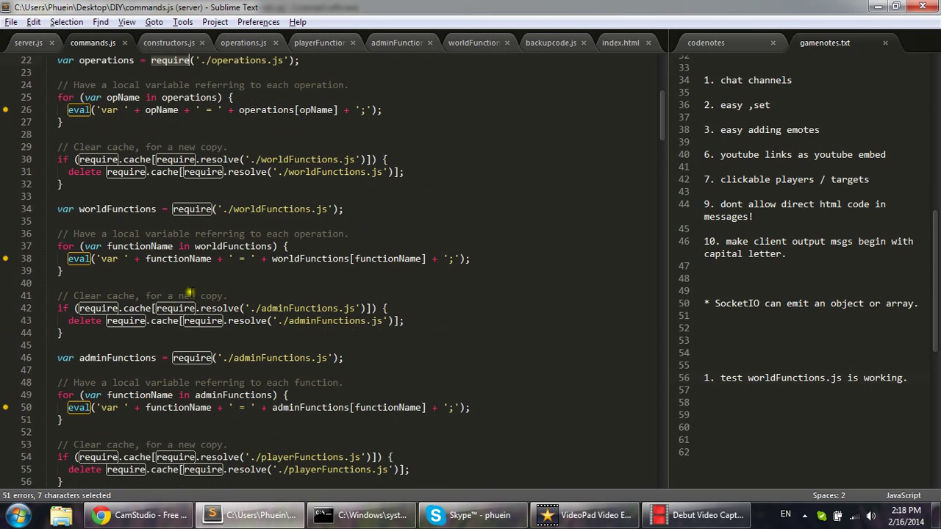
pyautogui.scroll(3)
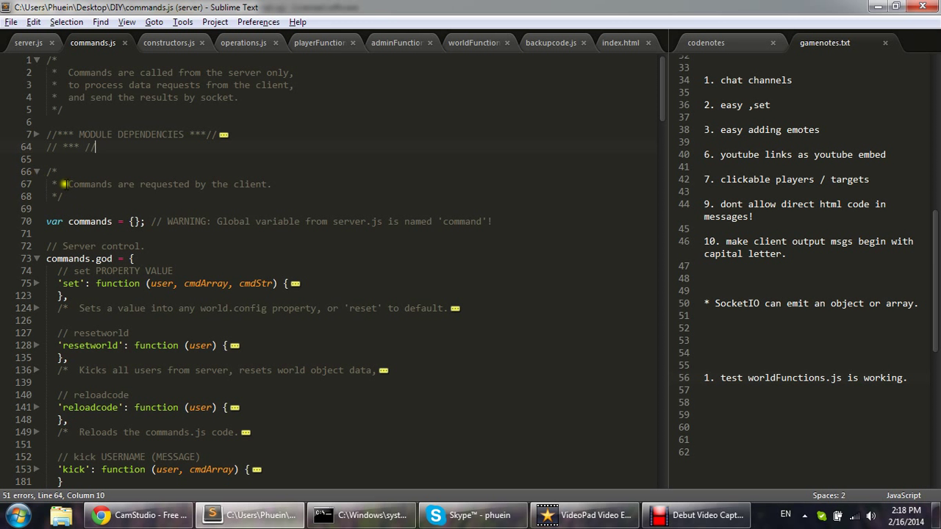
pyautogui.scroll(-3)
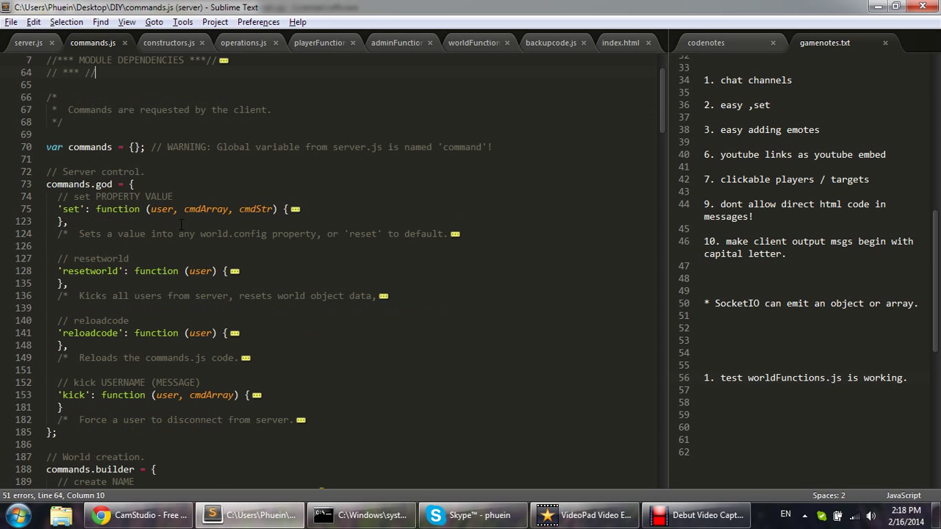